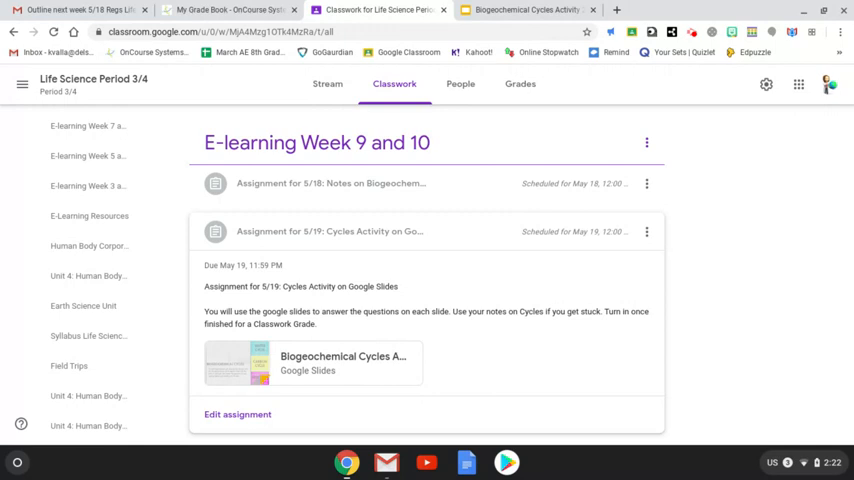
{"action": "mouse_move", "coordinate": [294, 290]}
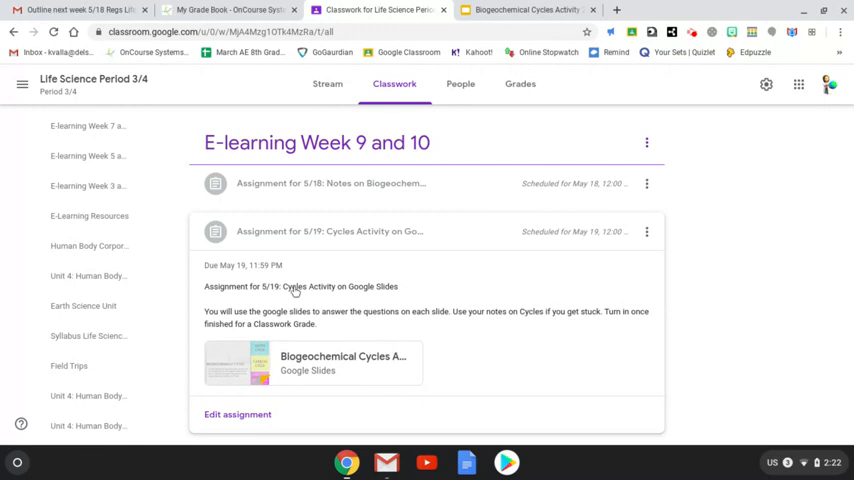
Step: Open the Biogeochemical Cycles Activity slides attached to the Cycles assignment
{"action": "left_click", "coordinate": [522, 10]}
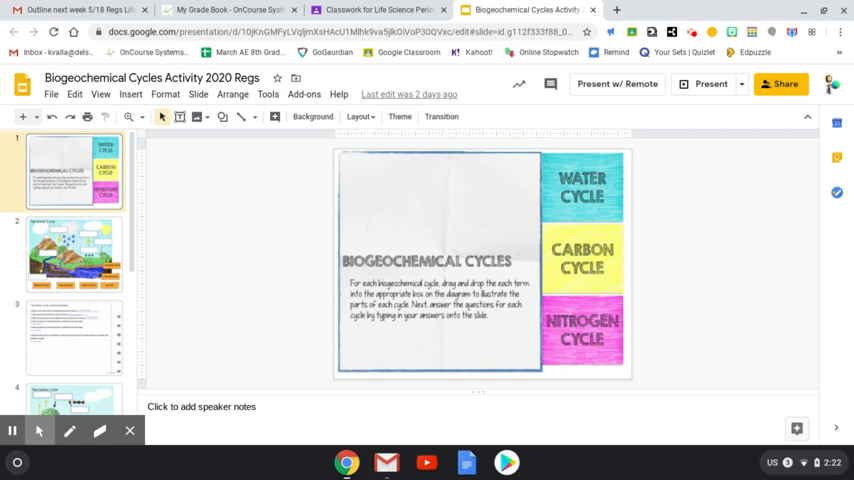
Step: On the Water Cycle slide, move the TRANSPIRATION label into the empty right-hand box
{"action": "left_click", "coordinate": [76, 252]}
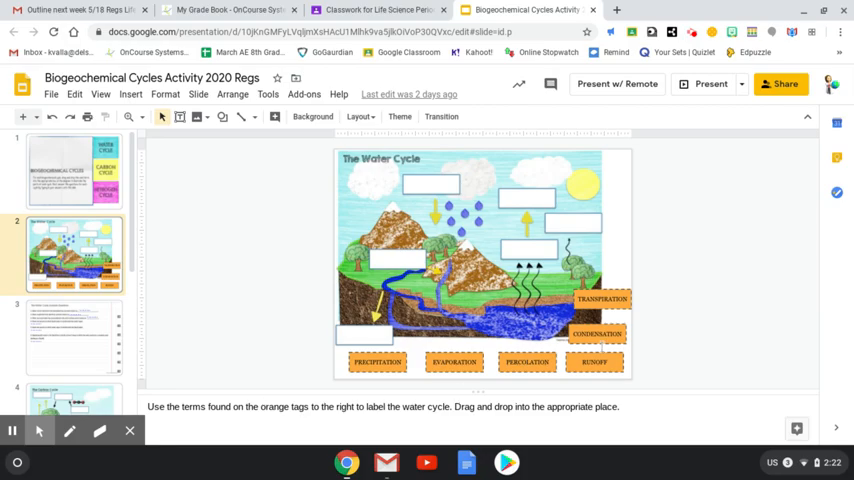
{"action": "mouse_move", "coordinate": [604, 318]}
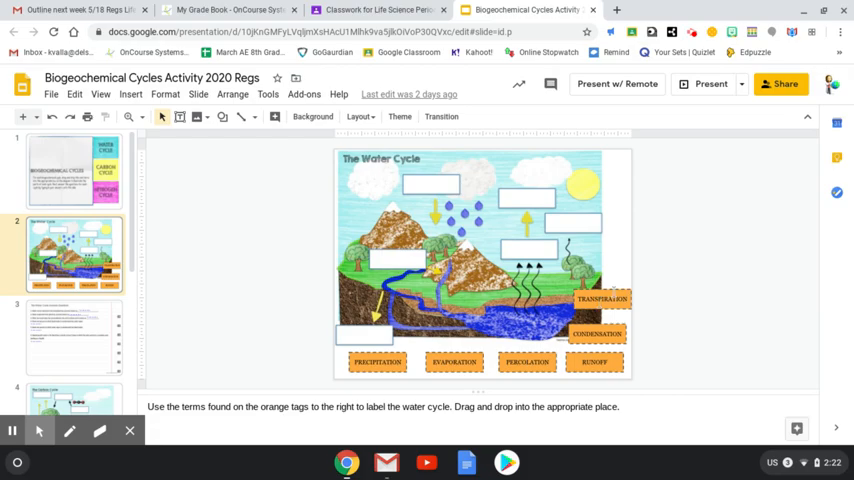
{"action": "left_click", "coordinate": [604, 298]}
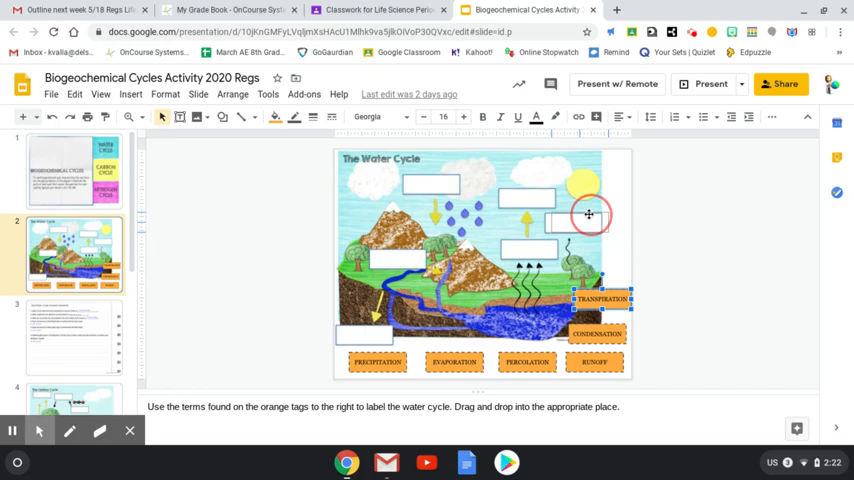
{"action": "left_click_drag", "start_coordinate": [598, 298], "coordinate": [570, 222]}
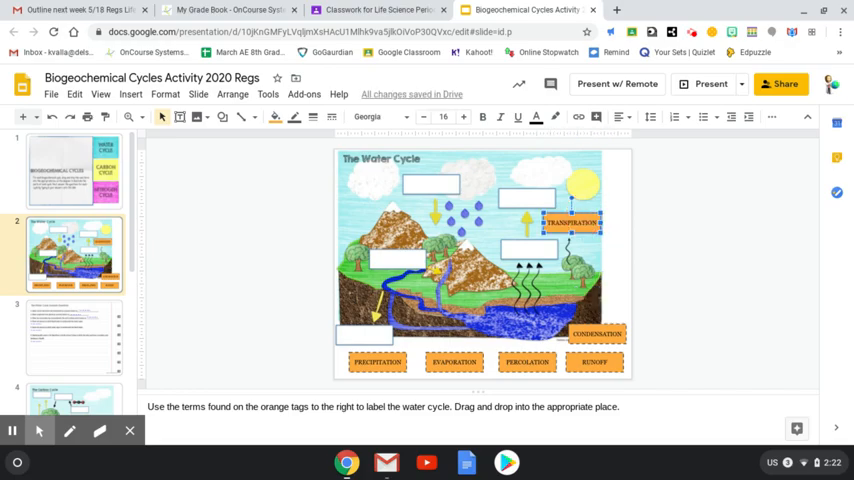
{"action": "mouse_move", "coordinate": [548, 172]}
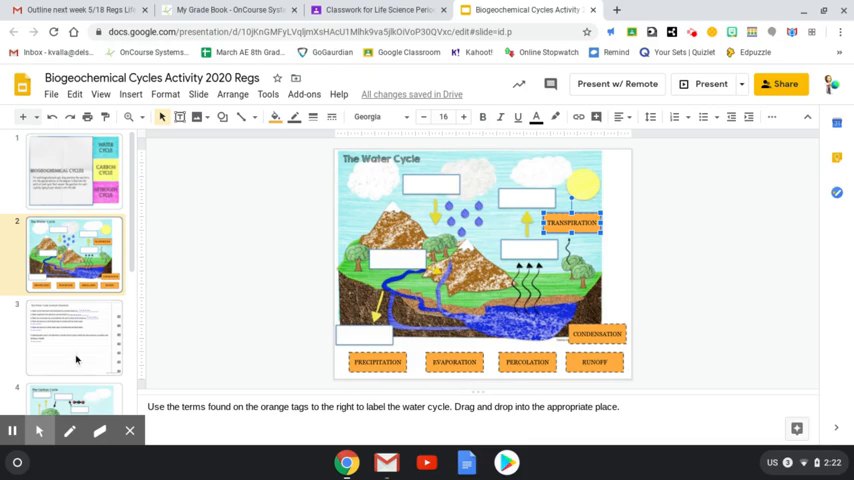
{"action": "left_click", "coordinate": [72, 336]}
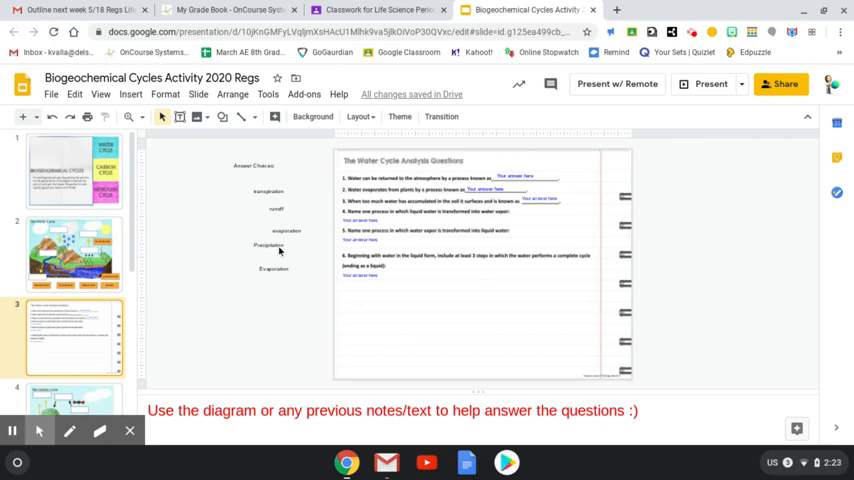
{"action": "mouse_move", "coordinate": [288, 308]}
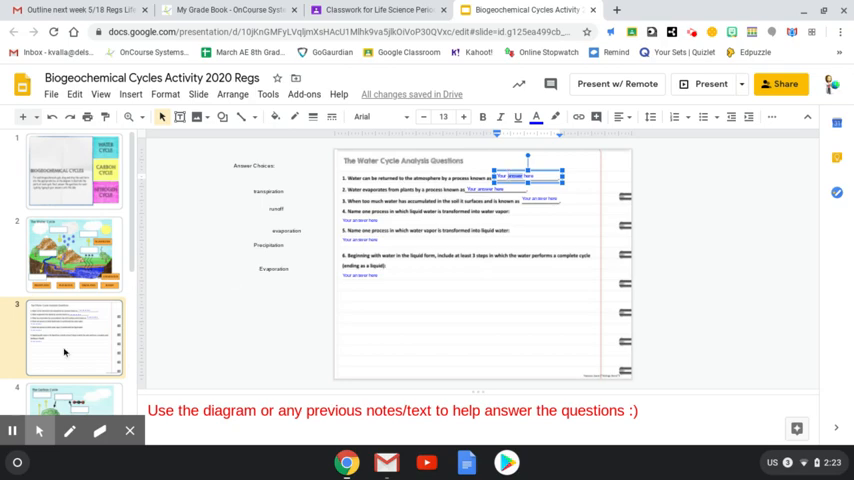
Step: Select an answer box among the Water Cycle Analysis Questions
{"action": "left_click", "coordinate": [76, 358]}
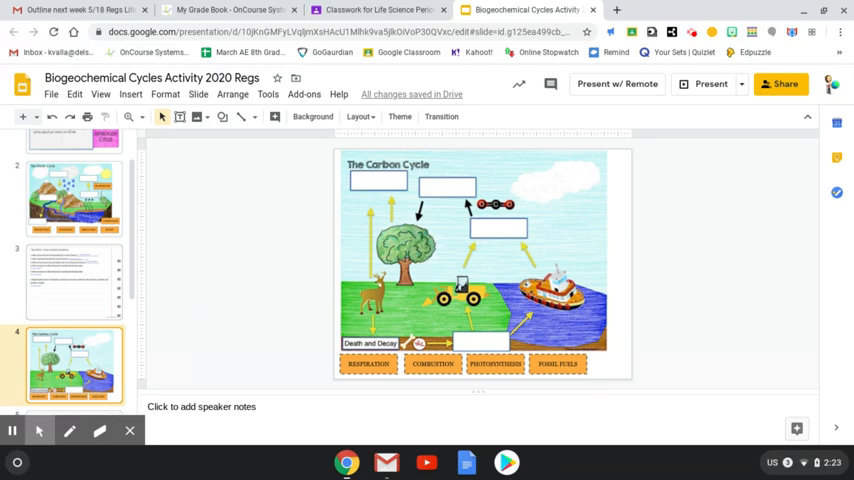
Step: View the Carbon Cycle Analysis Questions slide, then start a new browser tab
{"action": "left_click", "coordinate": [60, 360]}
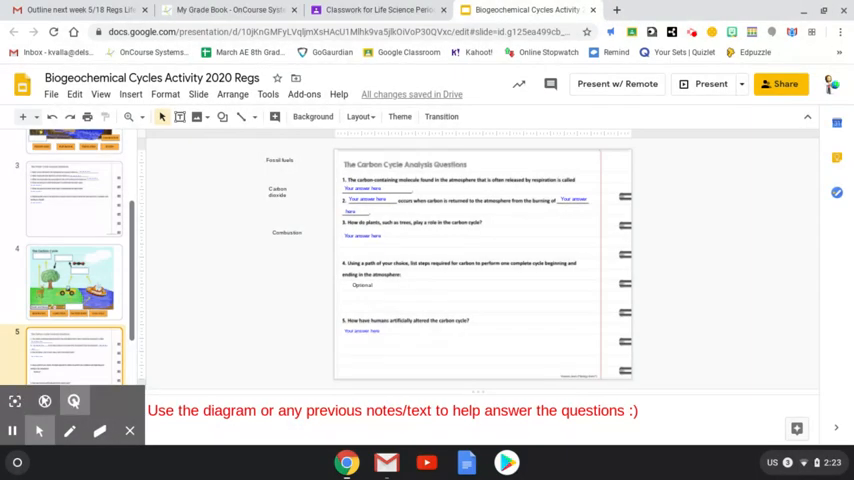
{"action": "left_click", "coordinate": [68, 372]}
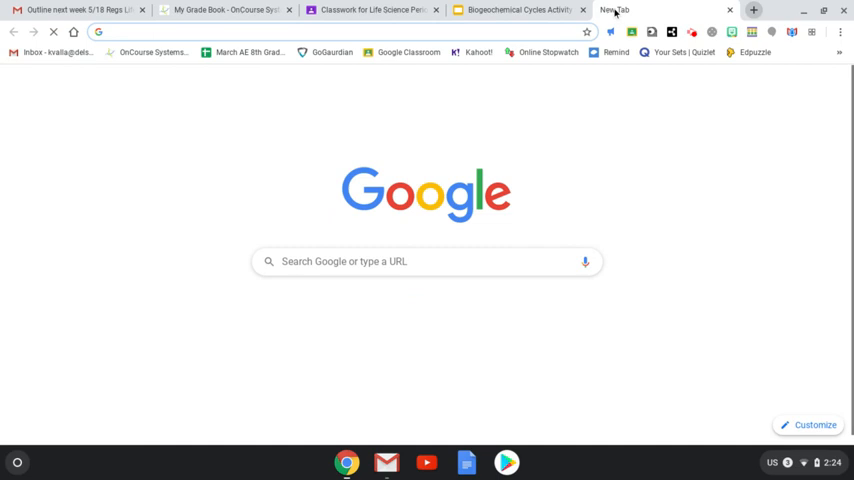
Step: Search Google for 'nitrogen cycle' from google.com
{"action": "type", "text": "google.com"}
{"action": "type", "text": "n"}
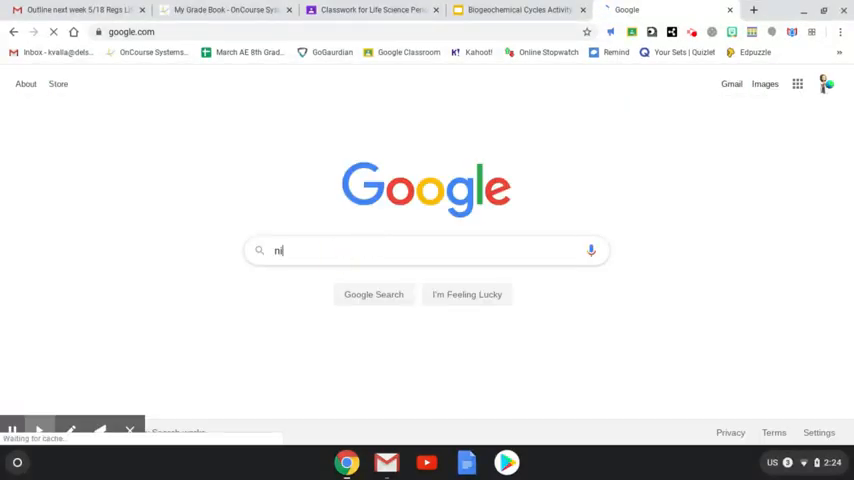
{"action": "type", "text": "itrogen cycle"}
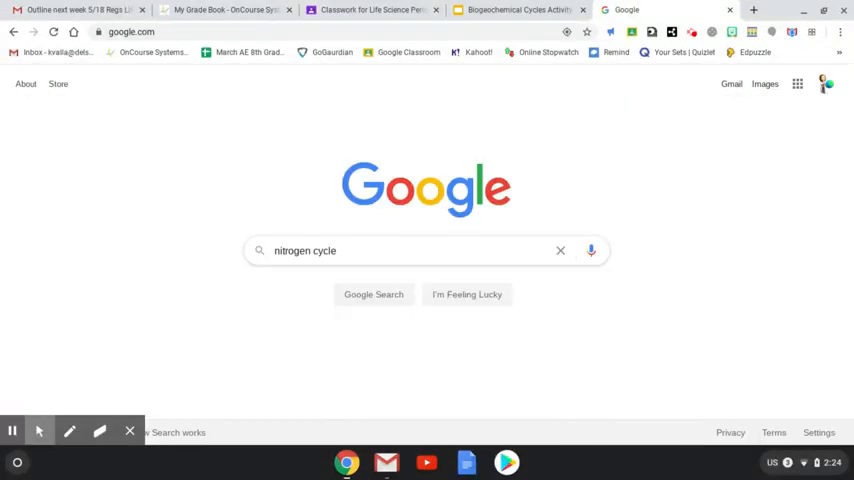
{"action": "left_click", "coordinate": [372, 294]}
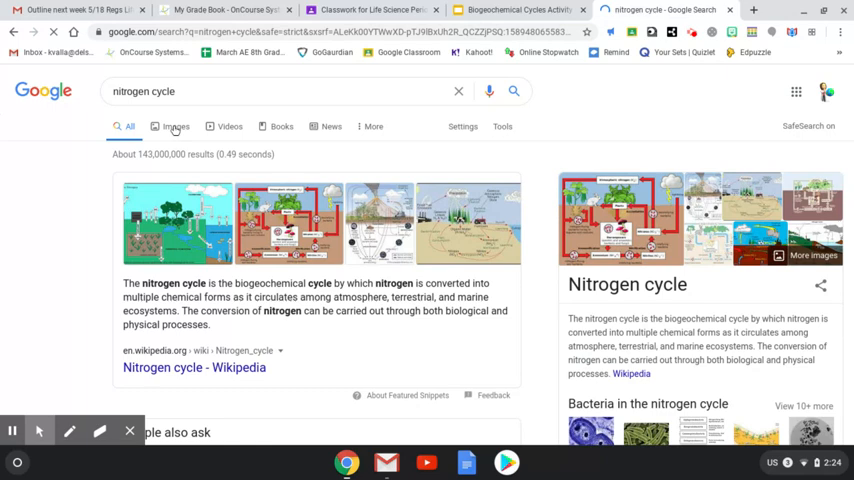
Step: Browse nitrogen cycle image results, comparing them against the nitrogen cycle slide
{"action": "left_click", "coordinate": [174, 126]}
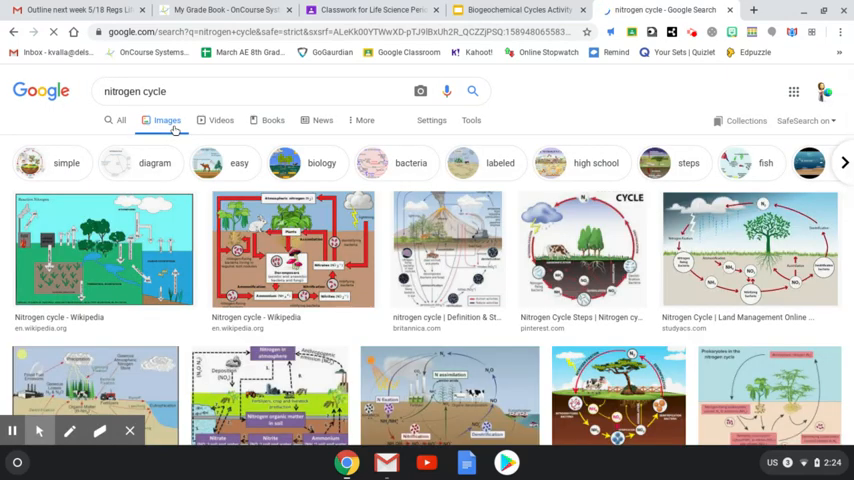
{"action": "scroll", "scroll_direction": "down", "scroll_amount": 3}
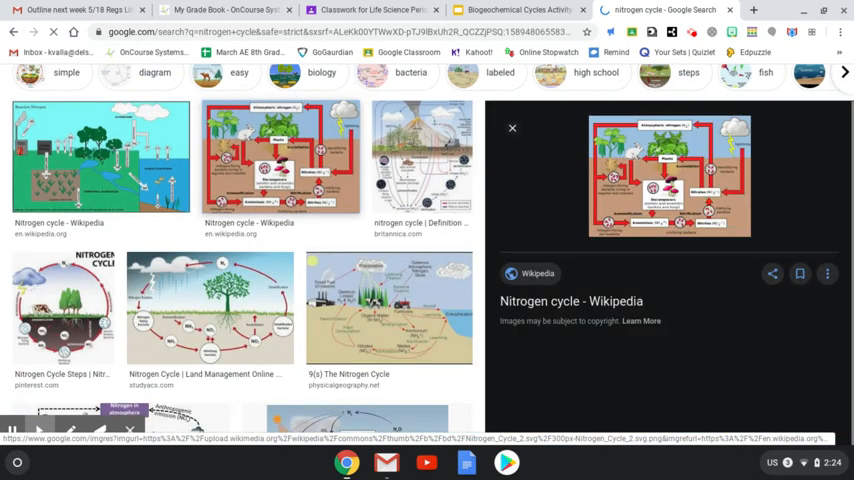
{"action": "scroll", "scroll_direction": "down", "scroll_amount": 3}
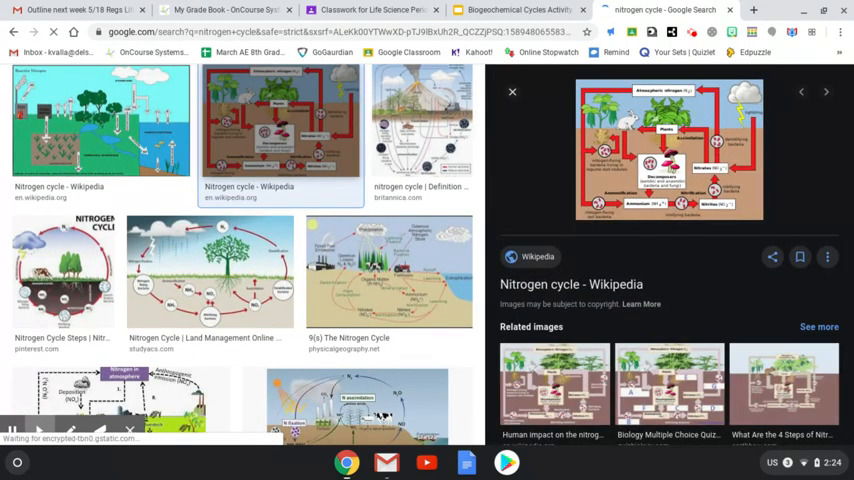
{"action": "left_click", "coordinate": [530, 8]}
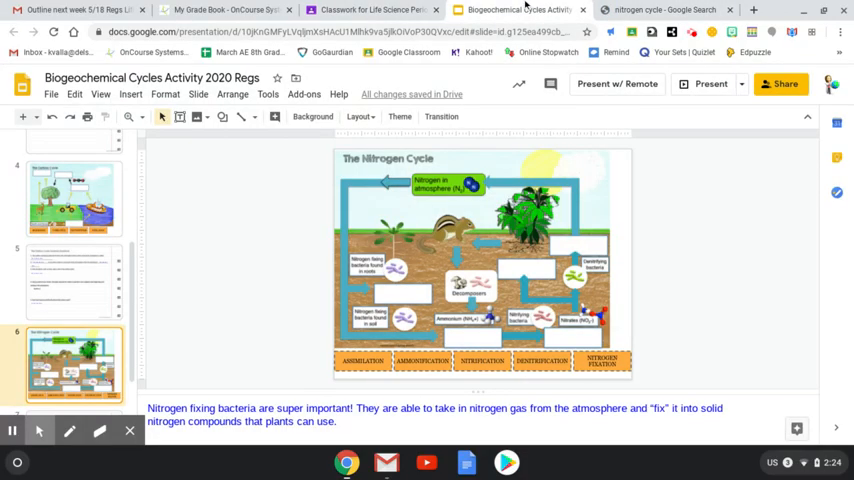
{"action": "left_click", "coordinate": [650, 8]}
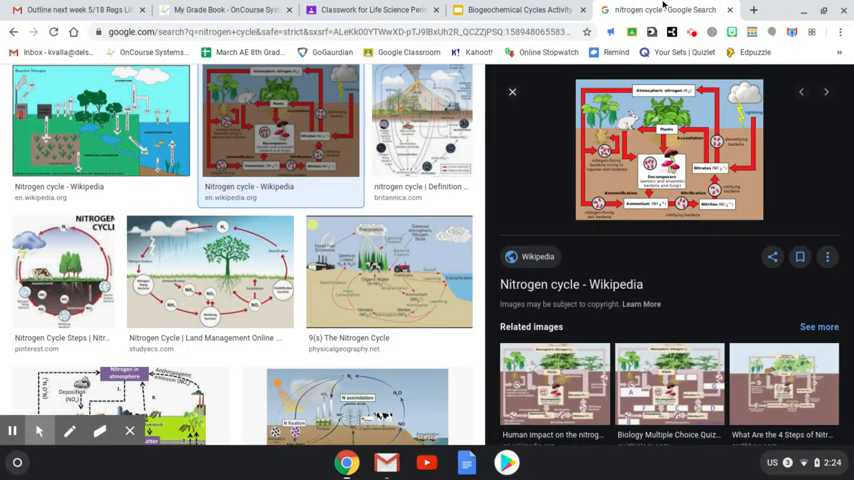
Step: Return to the Nitrogen Cycle diagram slide in the activity
{"action": "left_click", "coordinate": [520, 8]}
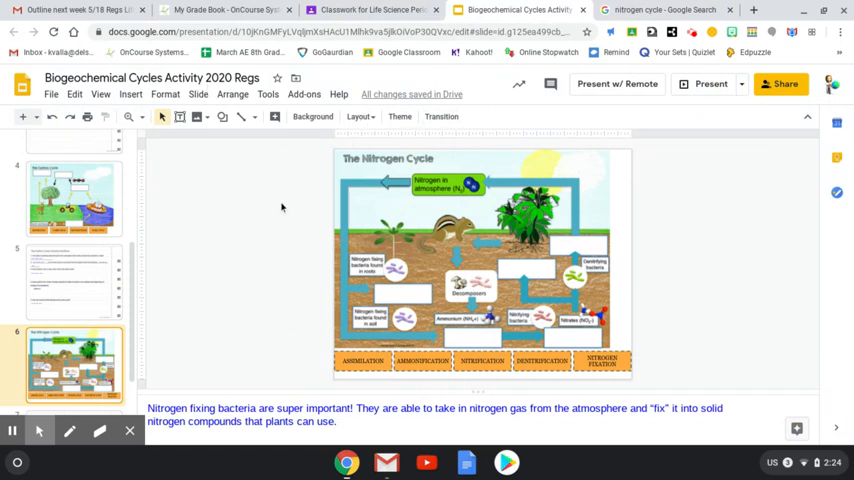
{"action": "mouse_move", "coordinate": [28, 316]}
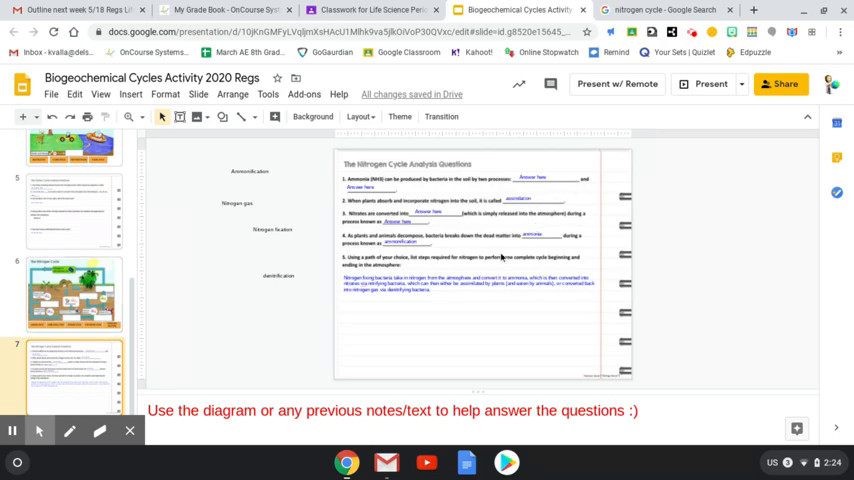
{"action": "mouse_move", "coordinate": [468, 160]}
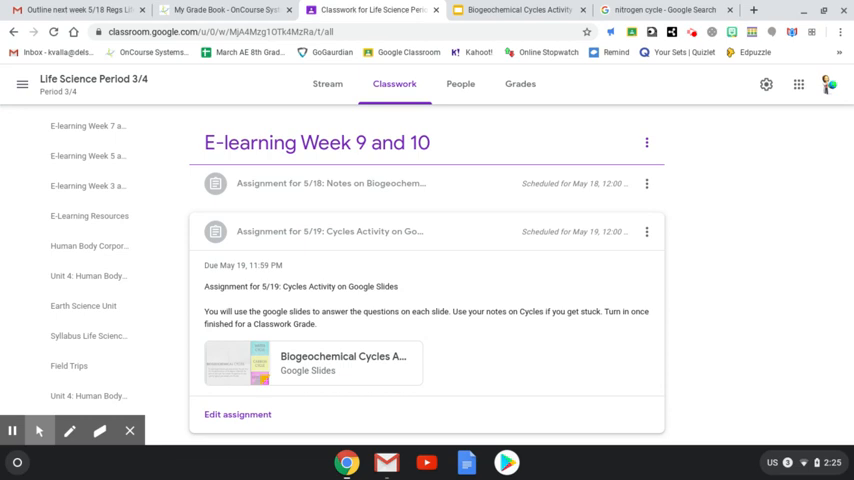
{"action": "mouse_move", "coordinate": [404, 244]}
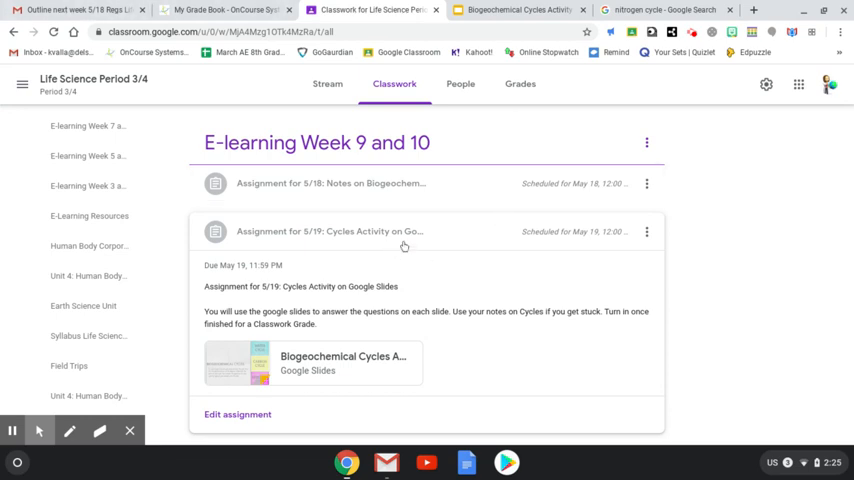